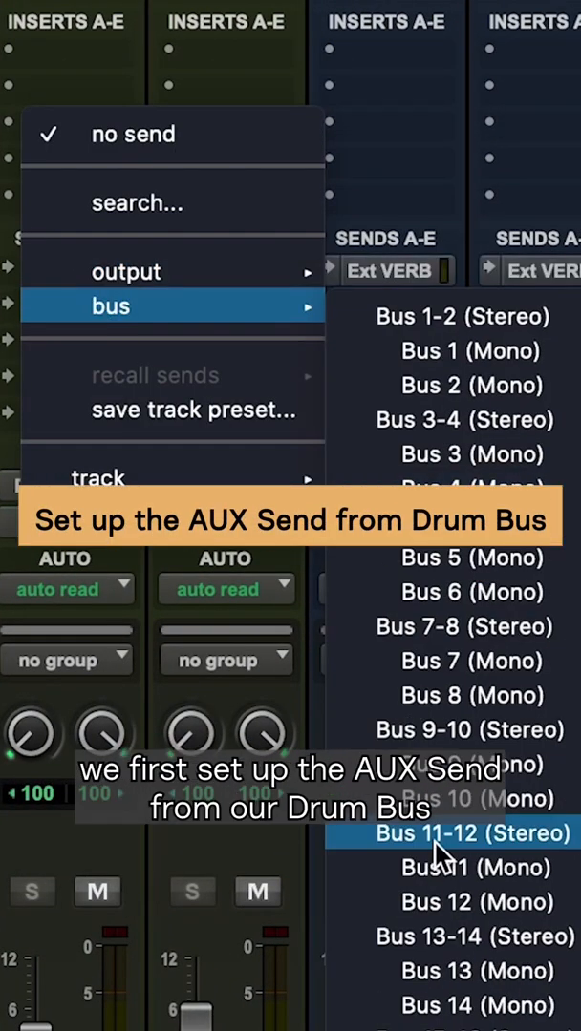
Send the Drum Bus to Bus 11-12 (Stereo) and route the aux track through hardware Insert 3-4 (Stereo).
click(449, 833)
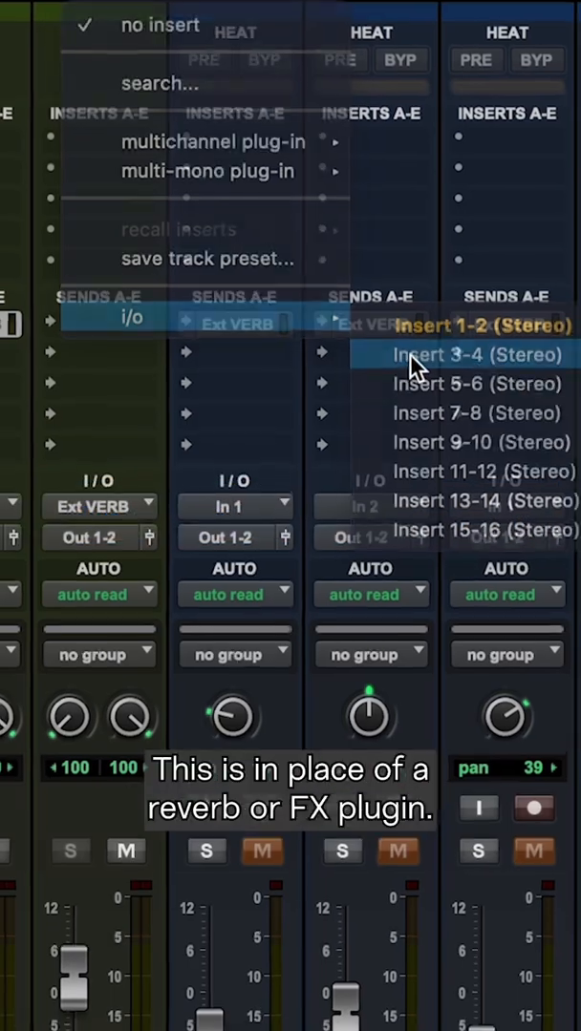
click(478, 353)
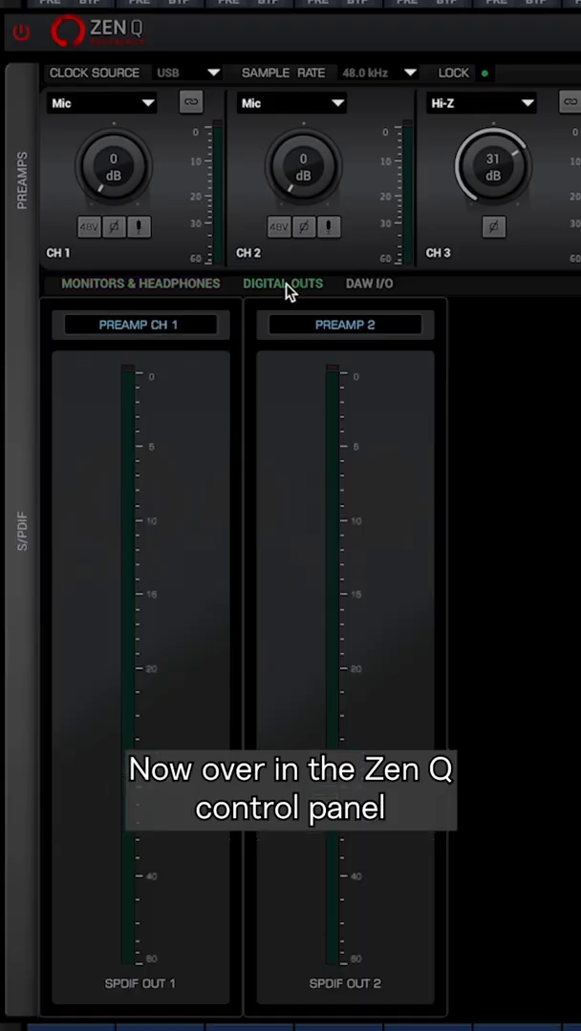
In Digital Outs, feed SPDIF Out 1 and 2 from Computer Play 3 and 4.
click(140, 325)
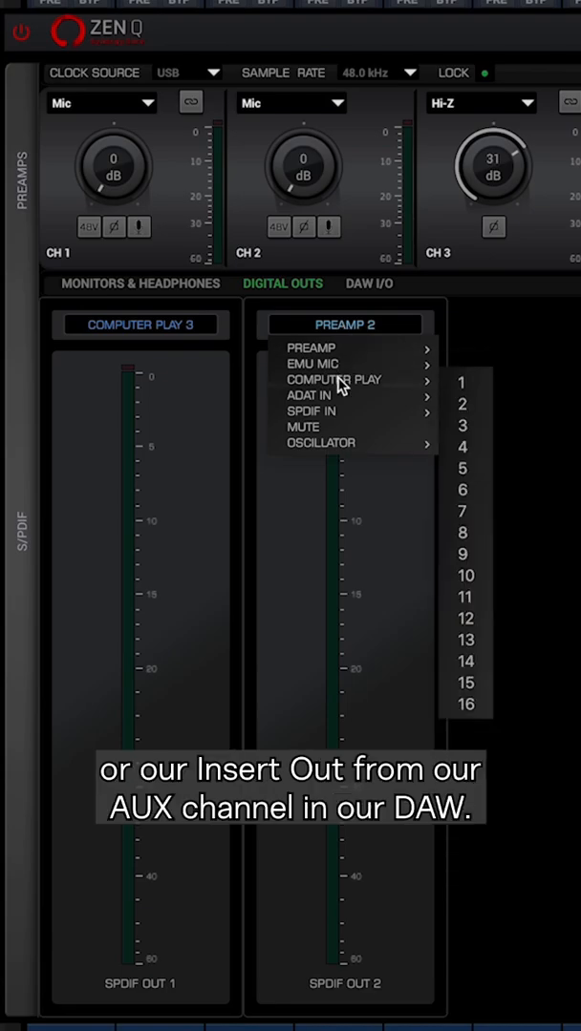
click(462, 447)
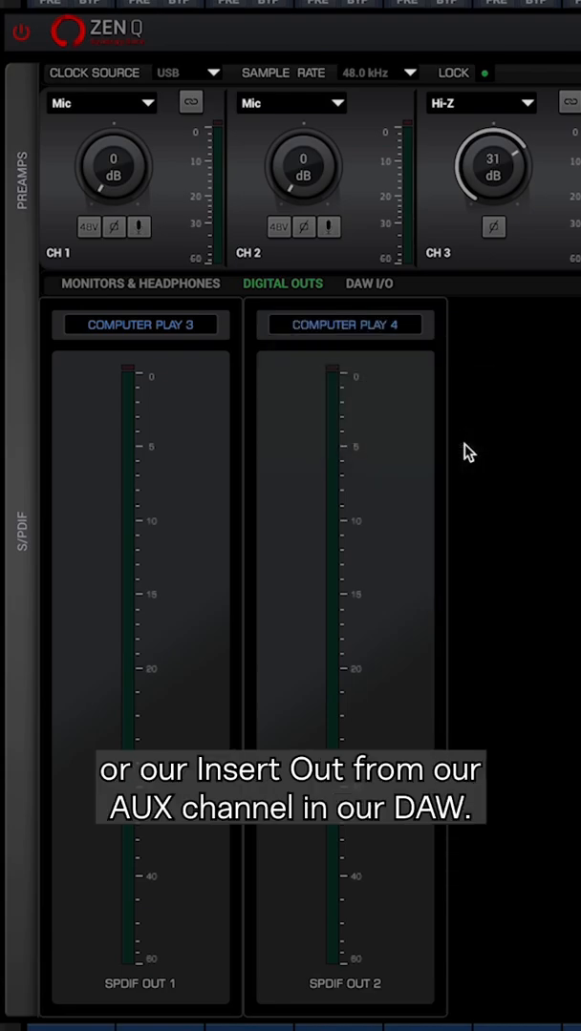
In Monitors & Headphones, begin choosing a new source for a monitor channel.
click(137, 283)
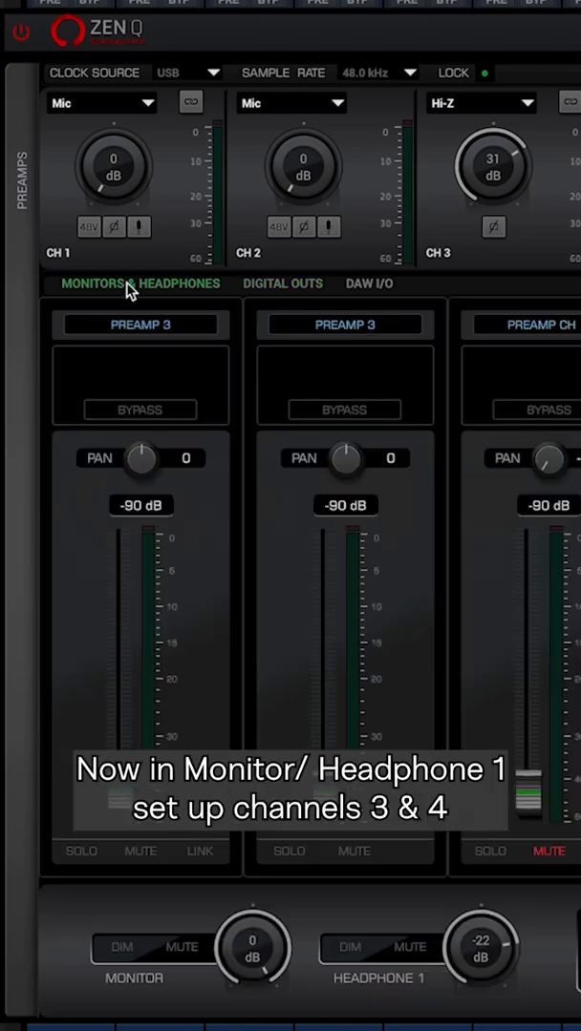
click(141, 325)
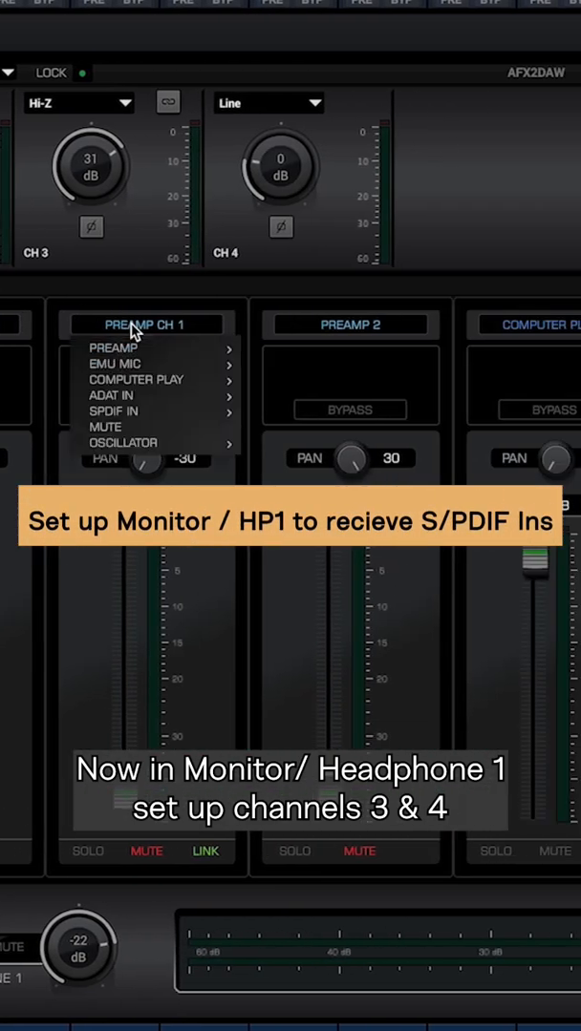